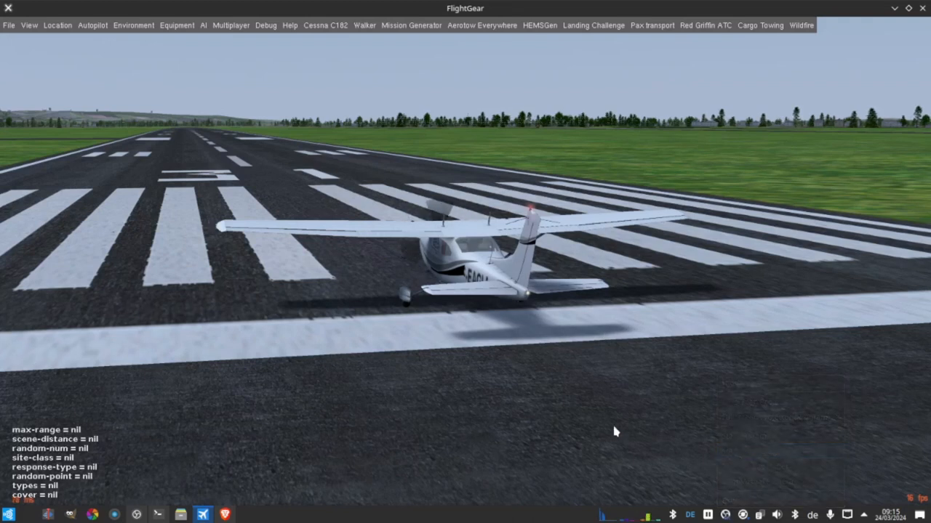
{"action": "mouse_move", "coordinate": [582, 362]}
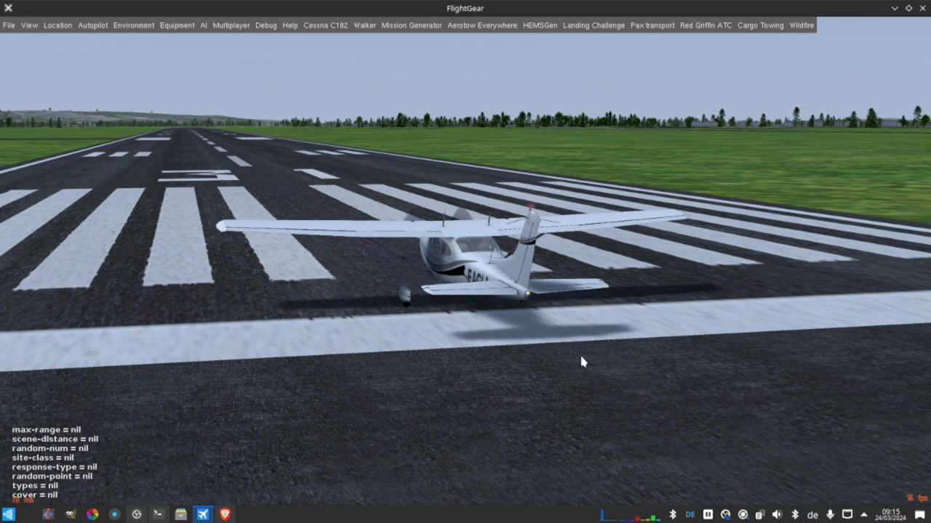
{"action": "mouse_move", "coordinate": [509, 278]}
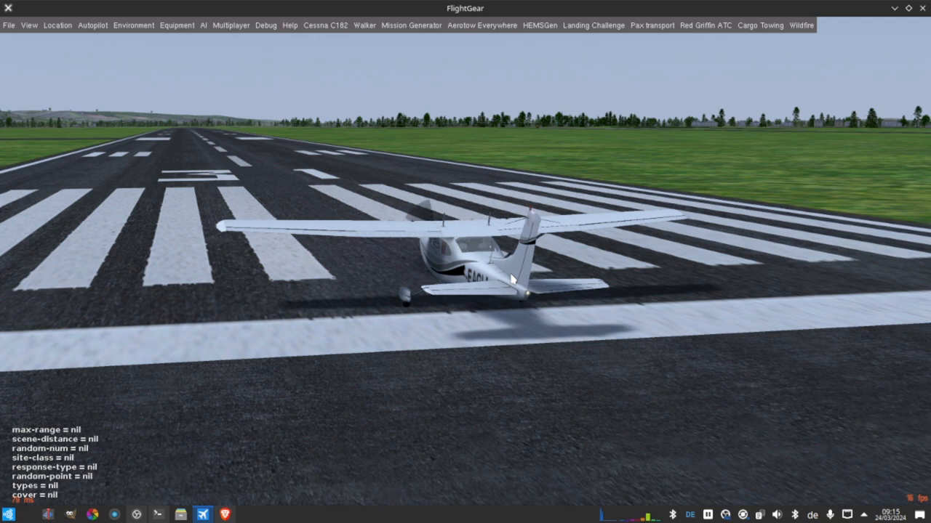
{"action": "mouse_move", "coordinate": [529, 205]}
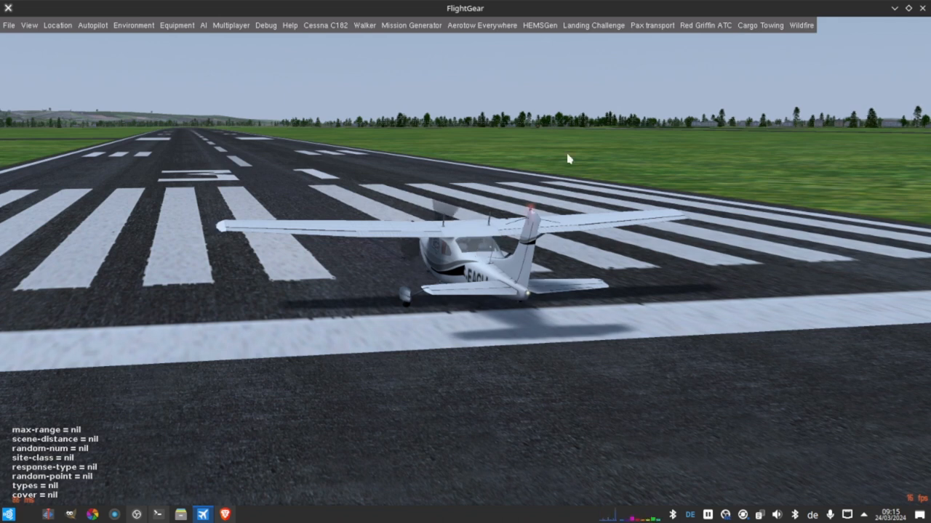
{"action": "mouse_move", "coordinate": [519, 181]}
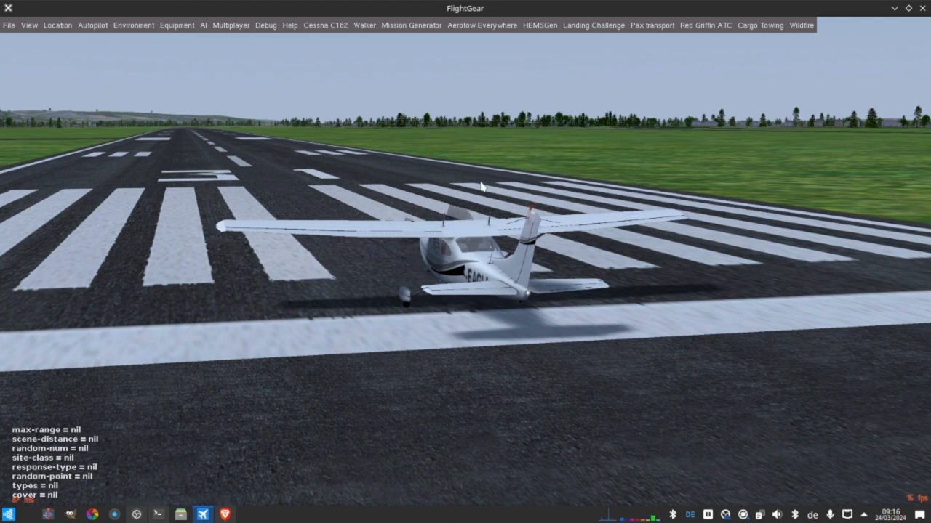
{"action": "mouse_move", "coordinate": [566, 248]}
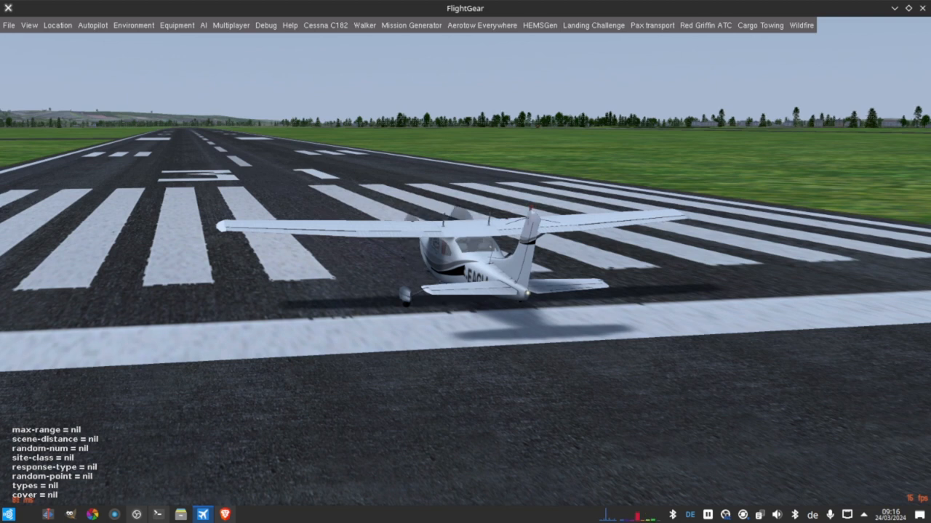
{"action": "mouse_move", "coordinate": [631, 208]}
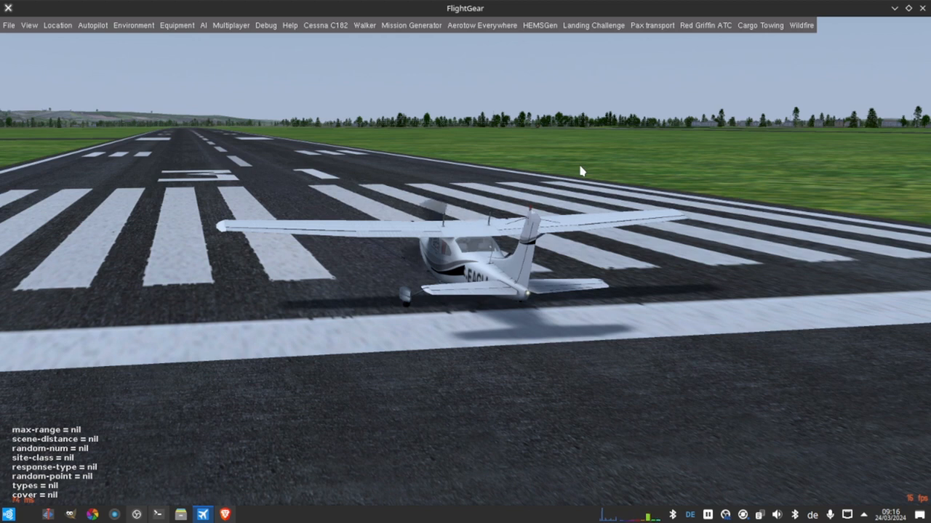
{"action": "mouse_move", "coordinate": [347, 256]}
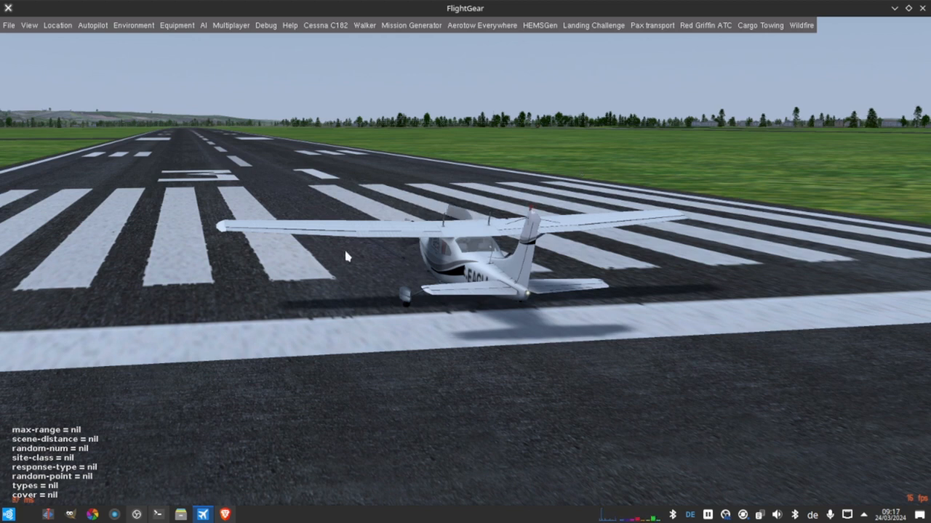
{"action": "mouse_move", "coordinate": [405, 189]}
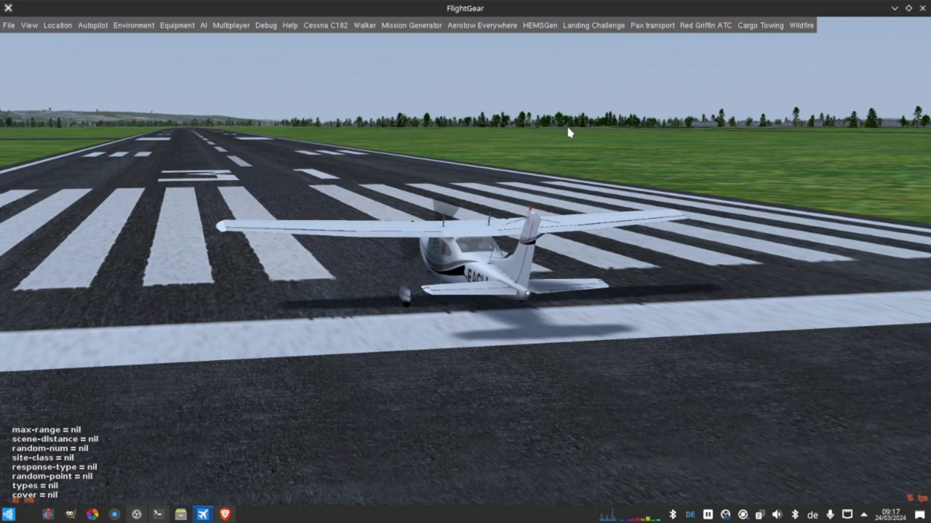
{"action": "mouse_move", "coordinate": [493, 223]}
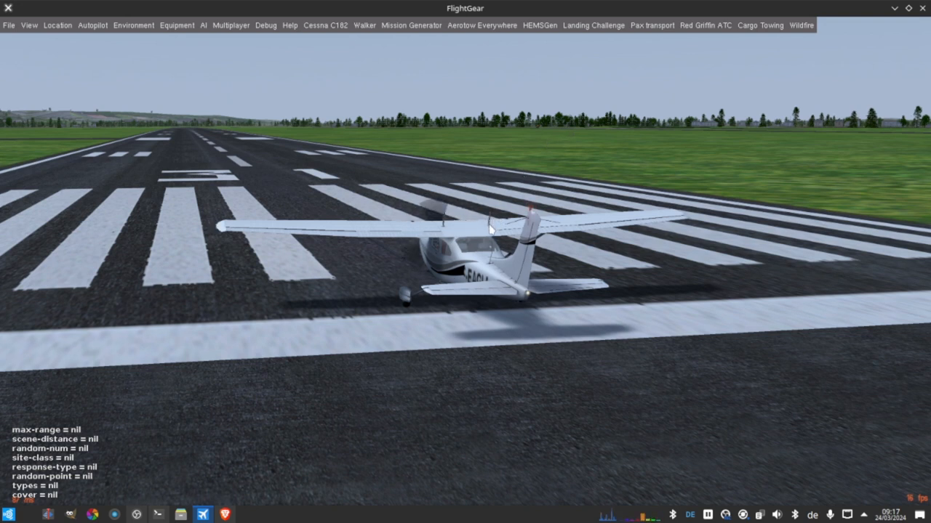
{"action": "mouse_move", "coordinate": [489, 232]}
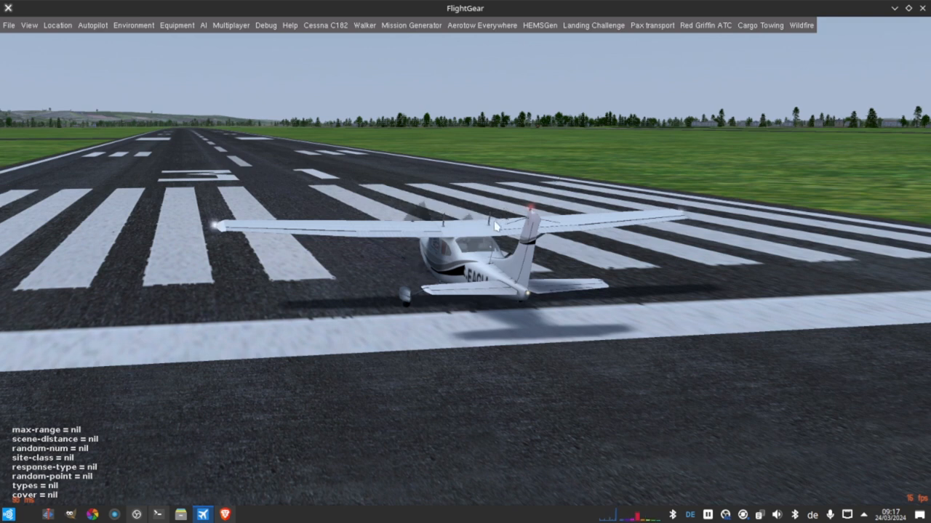
{"action": "mouse_move", "coordinate": [316, 378]}
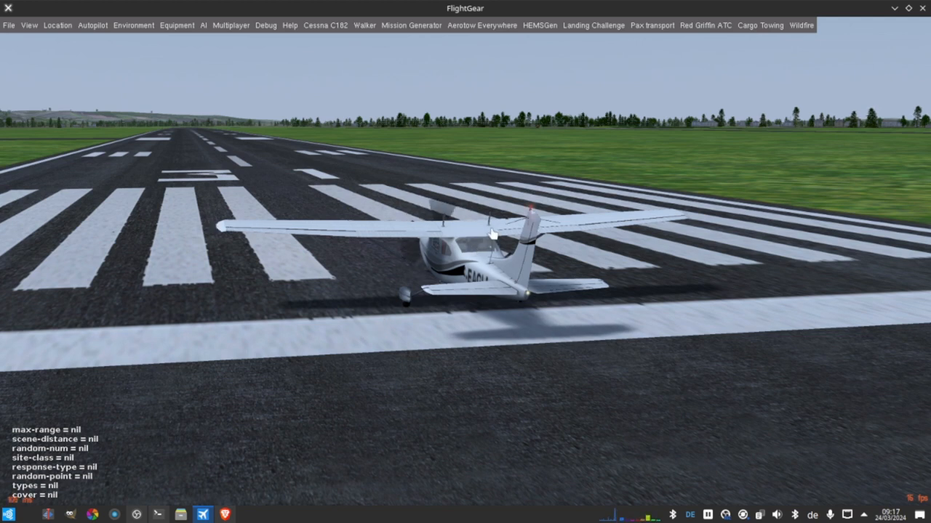
{"action": "mouse_move", "coordinate": [489, 233]}
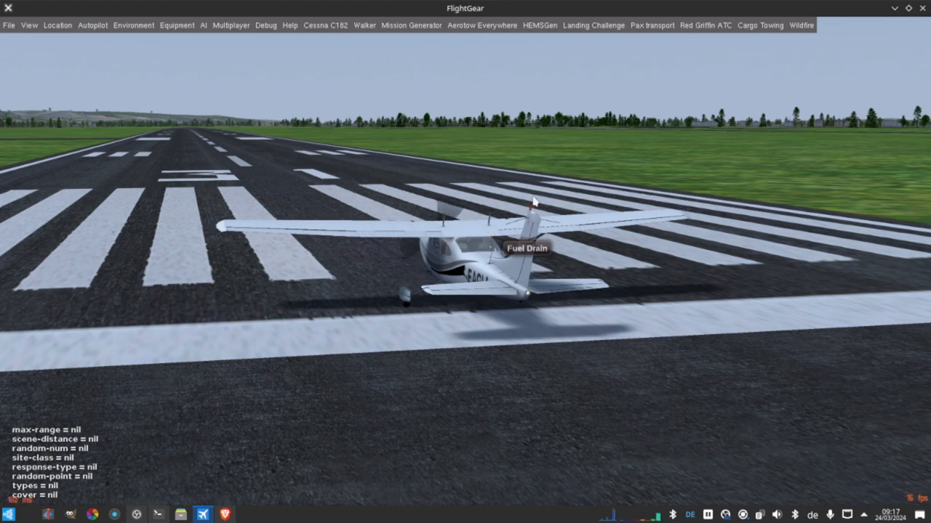
Switch from the chase view to the Cessna's cockpit view on the runway.
{"action": "left_click", "coordinate": [533, 201]}
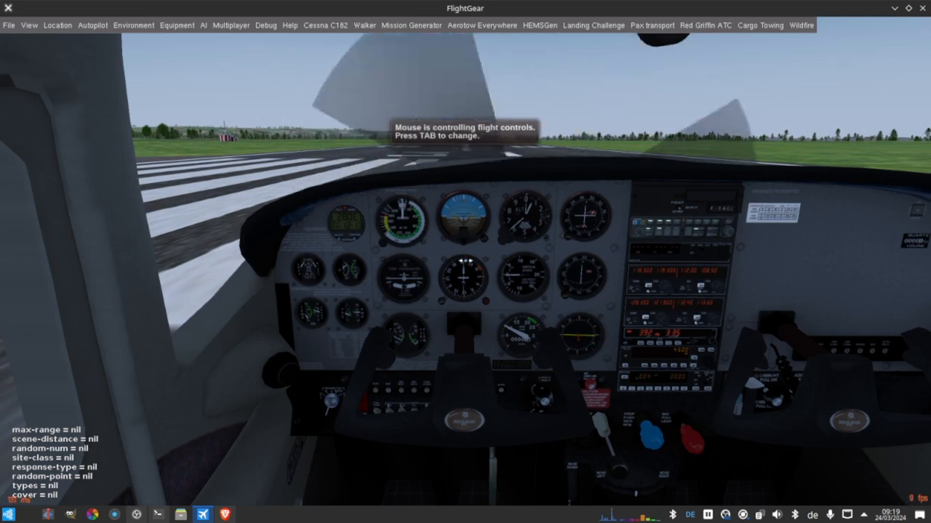
Show the Ground group's Preflight Inspection cabin checklist, page 1 of 8.
{"action": "key", "text": "Tab"}
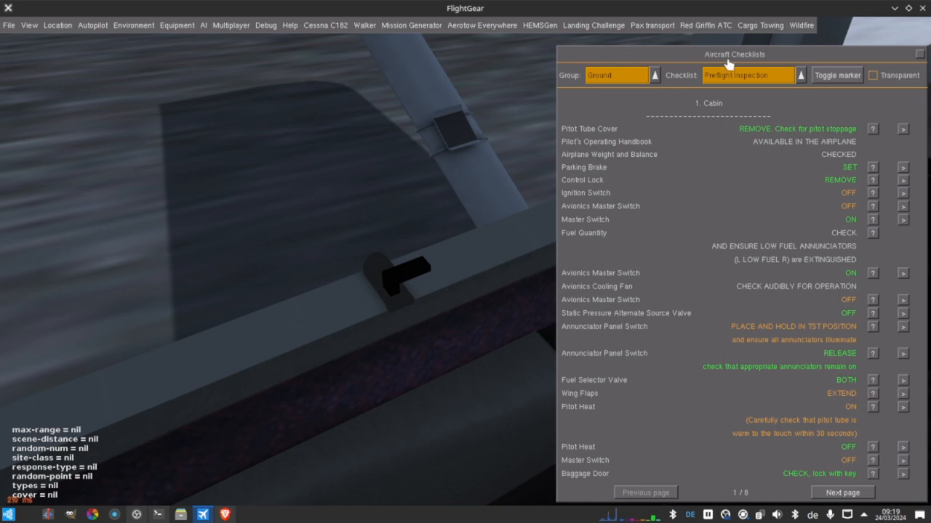
{"action": "mouse_move", "coordinate": [919, 64]}
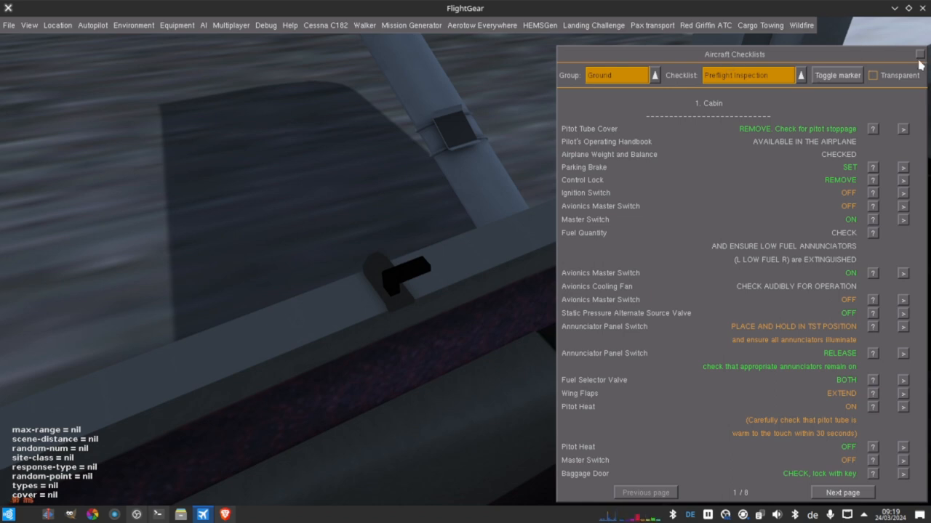
Close the checklists and look at the panel with clickable spots highlighted.
{"action": "left_click", "coordinate": [919, 54]}
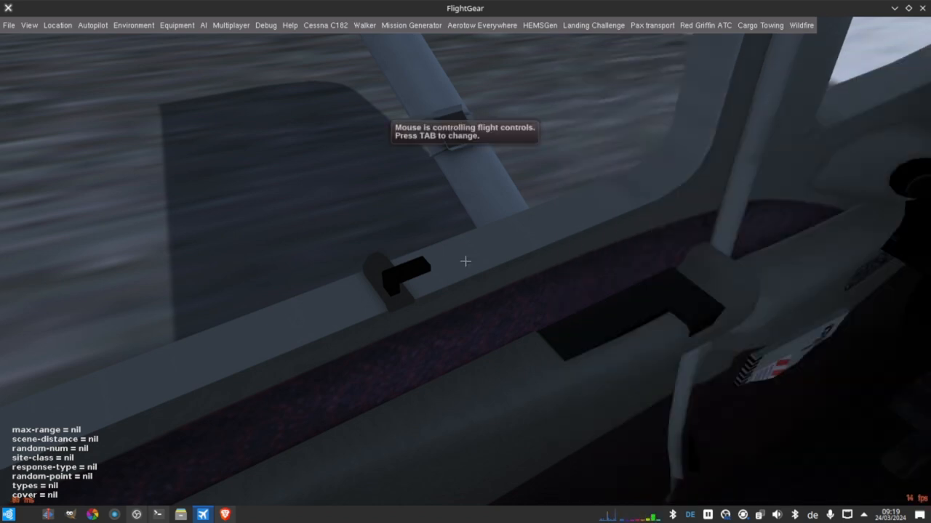
{"action": "key", "text": "Tab"}
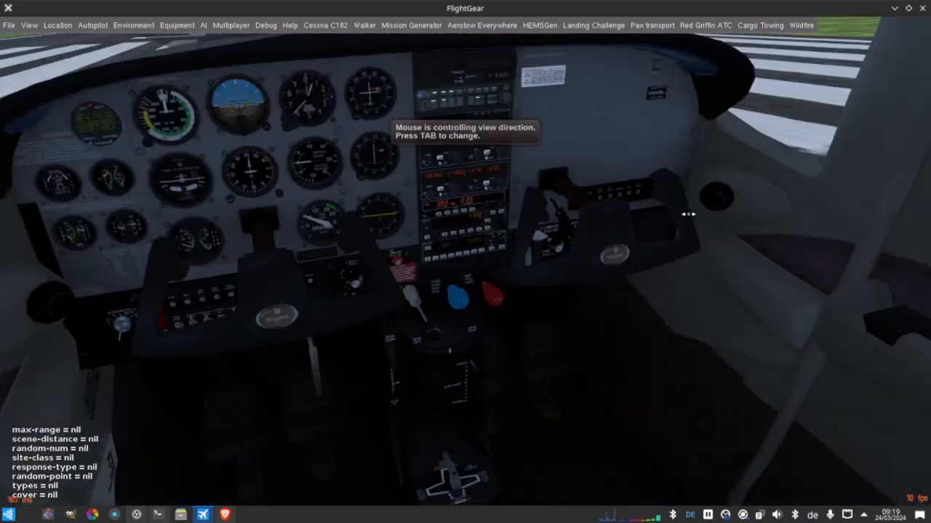
{"action": "mouse_move", "coordinate": [582, 121]}
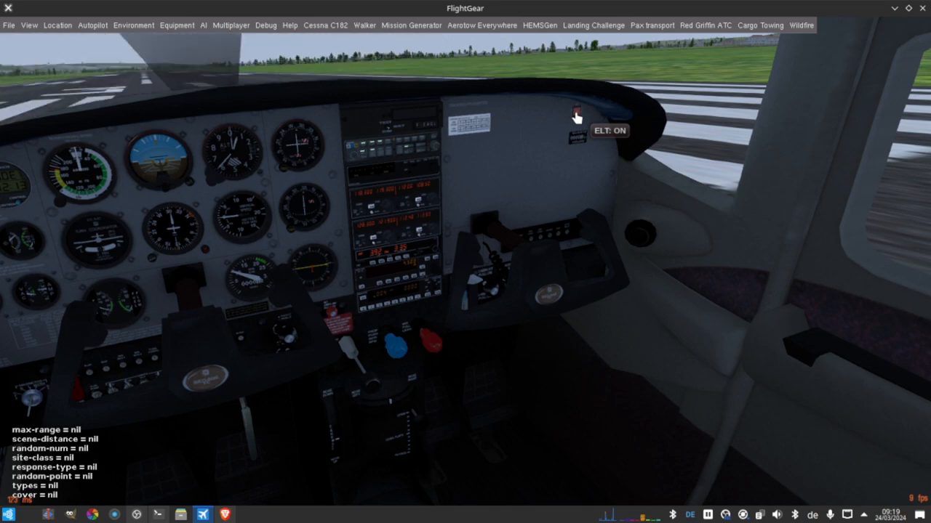
{"action": "mouse_move", "coordinate": [223, 309]}
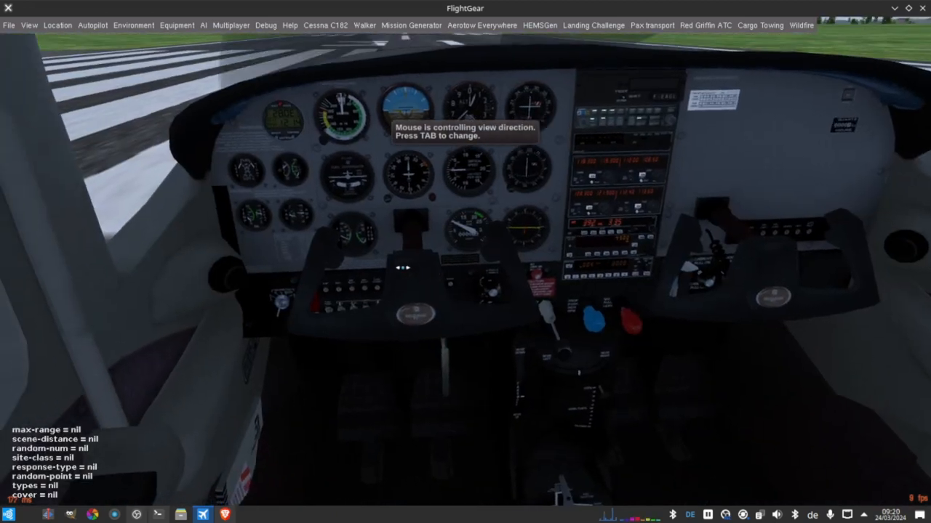
{"action": "key", "text": "Tab"}
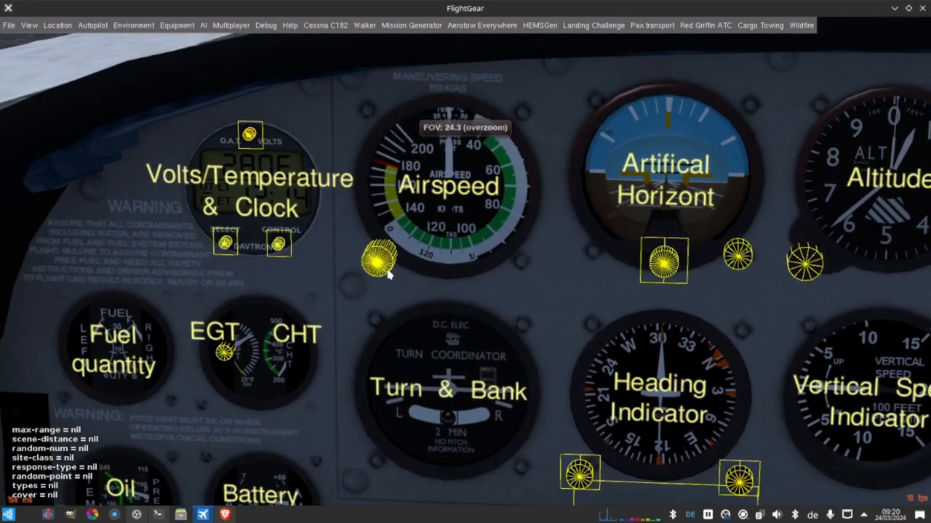
{"action": "mouse_move", "coordinate": [377, 261]}
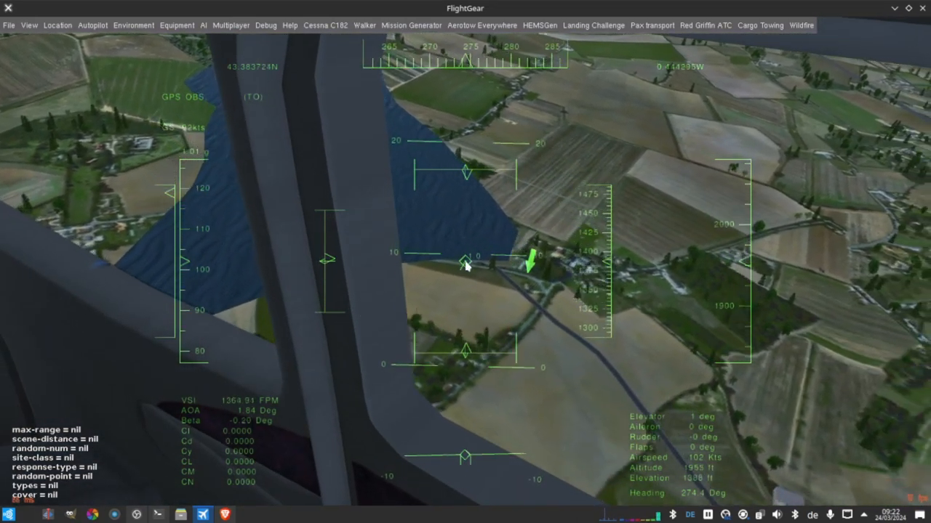
Set water effects quality to High in Advanced Graphics Options and close it.
{"action": "left_click", "coordinate": [29, 25]}
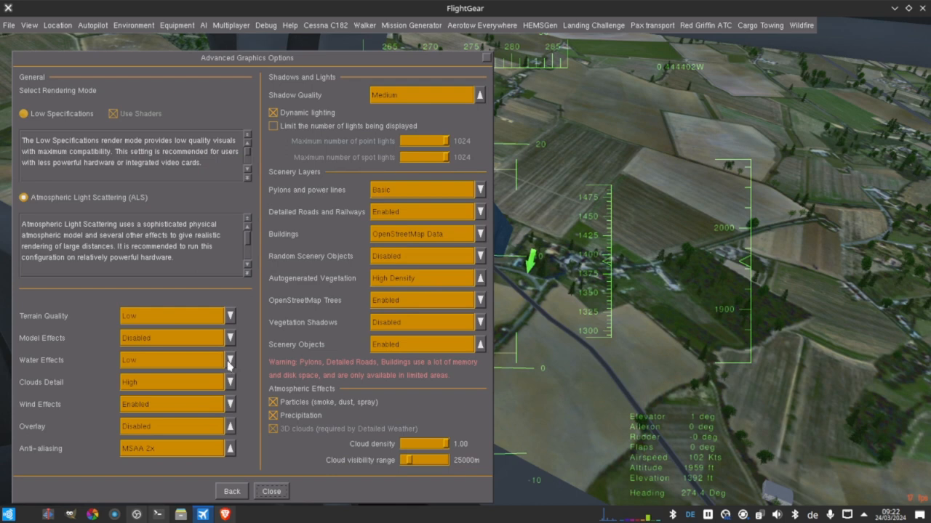
{"action": "left_click", "coordinate": [226, 382]}
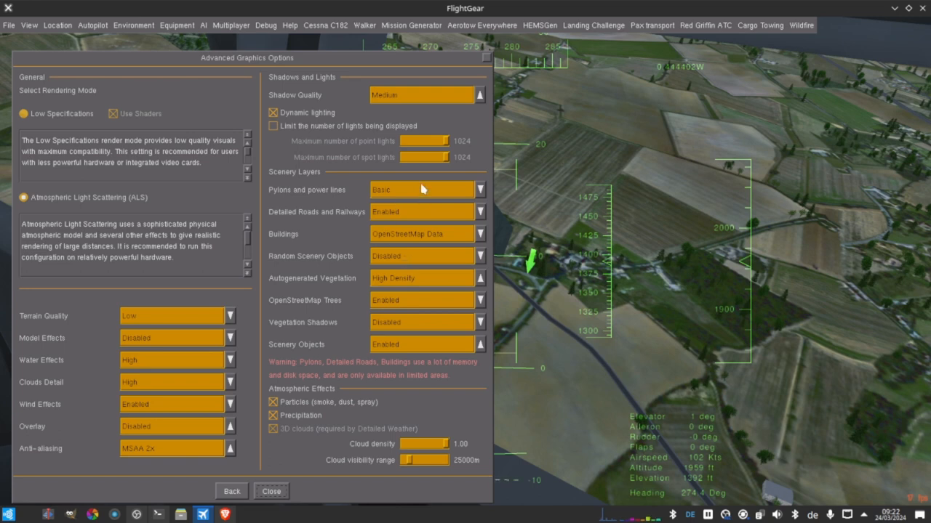
{"action": "mouse_move", "coordinate": [444, 140]}
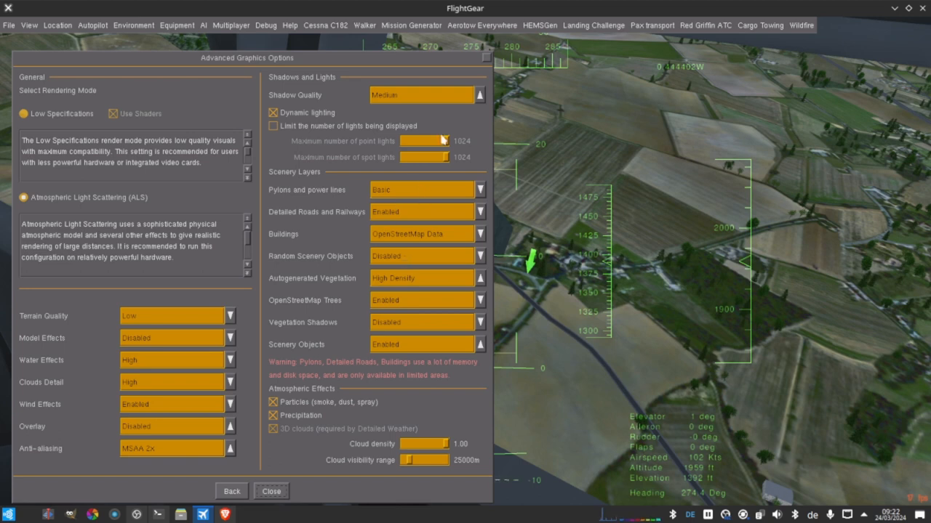
{"action": "mouse_move", "coordinate": [431, 275]}
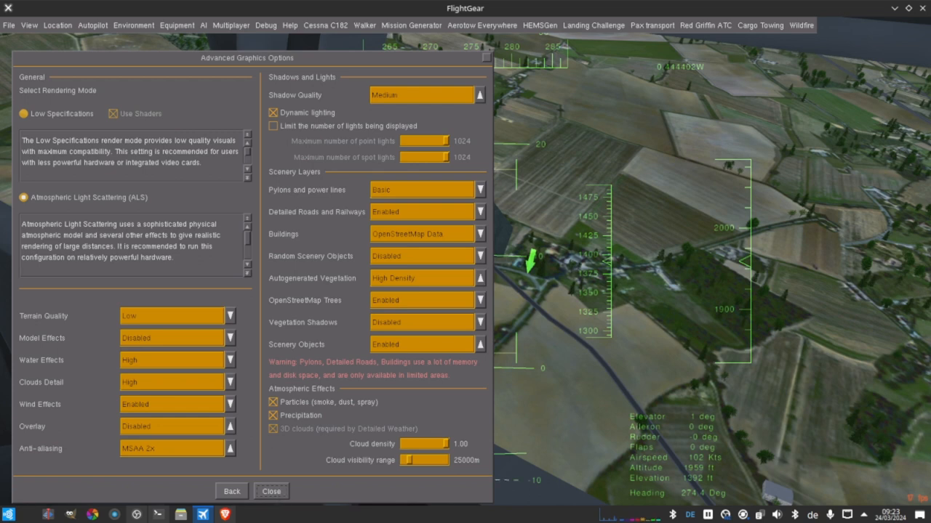
{"action": "left_click", "coordinate": [271, 491]}
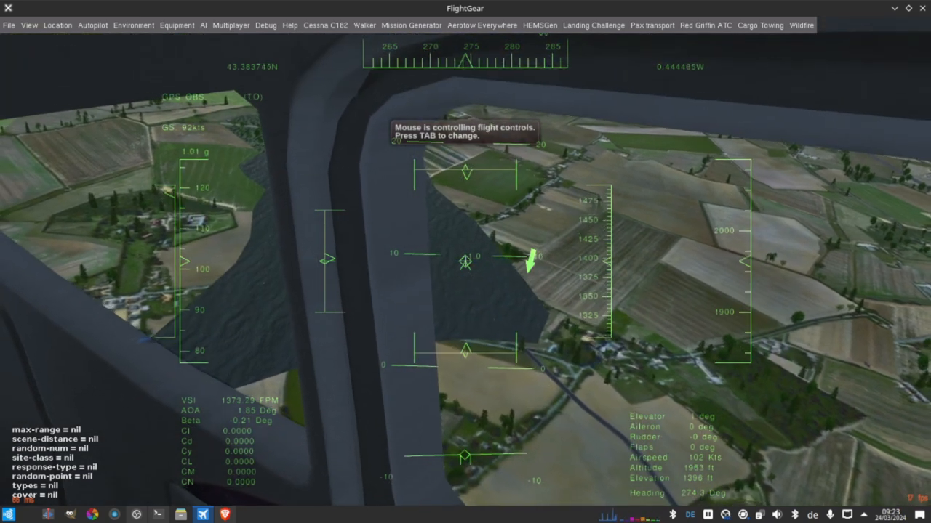
Switch to an external view of the Cessna banking over the airfield.
{"action": "key", "text": "tab"}
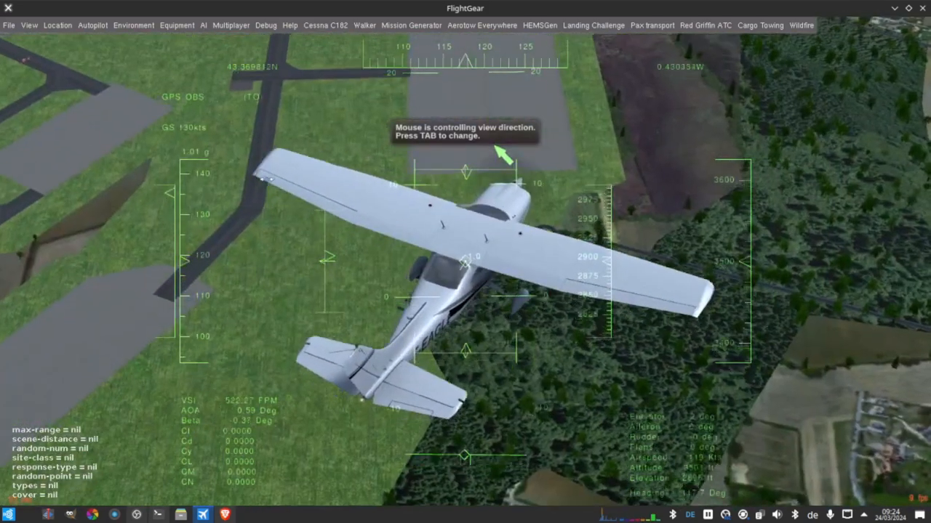
{"action": "key", "text": "tab"}
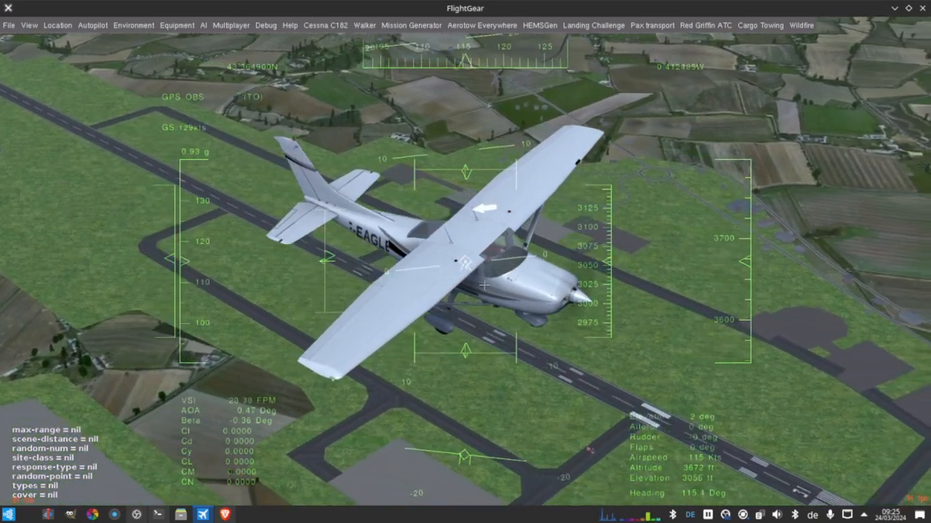
{"action": "mouse_move", "coordinate": [465, 255]}
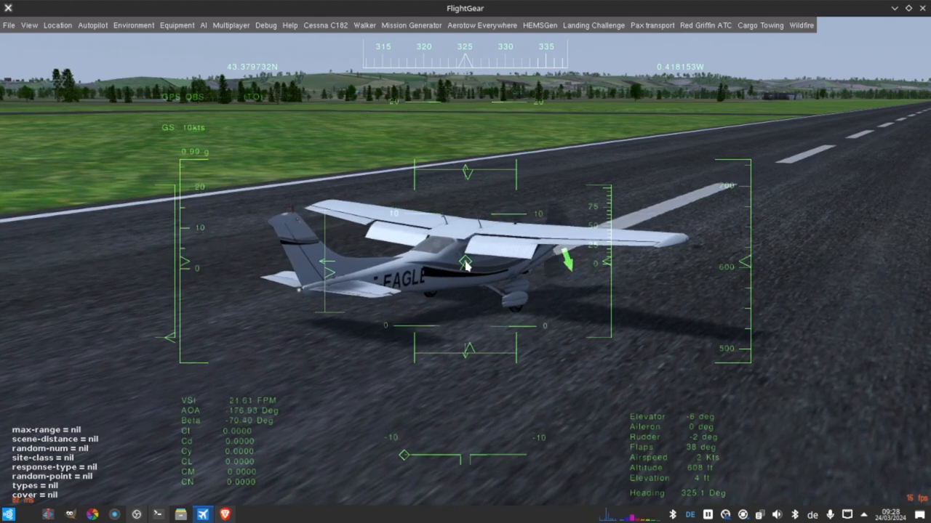
Close the FlightGear simulator after the landing, returning to the desktop.
{"action": "left_click", "coordinate": [157, 514]}
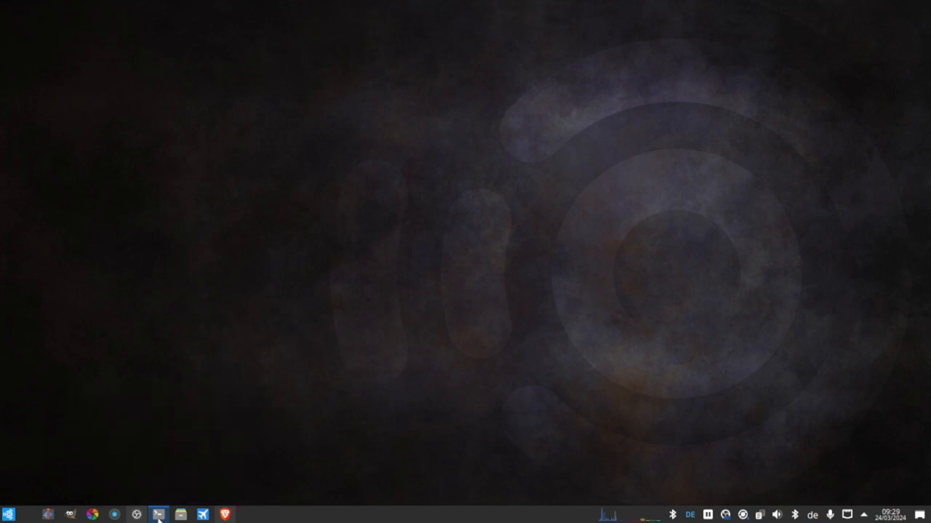
{"action": "mouse_move", "coordinate": [208, 482]}
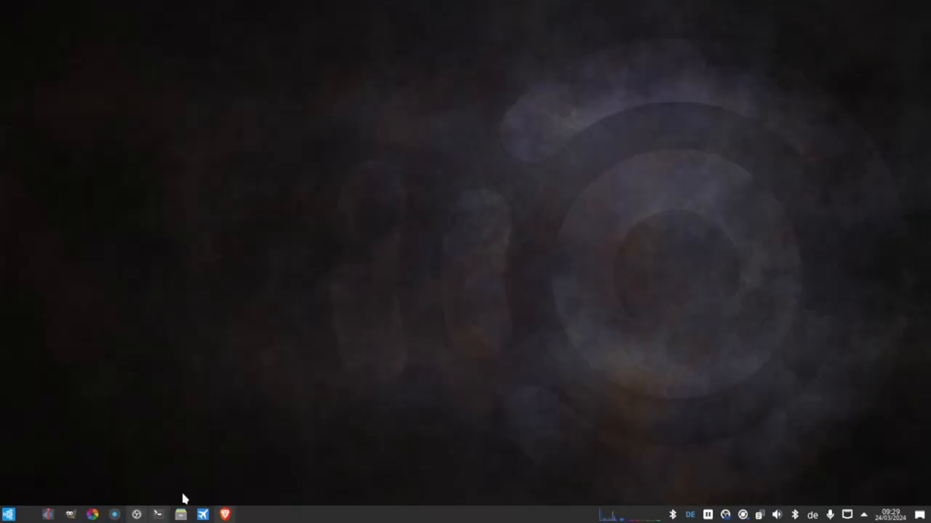
{"action": "mouse_move", "coordinate": [335, 434]}
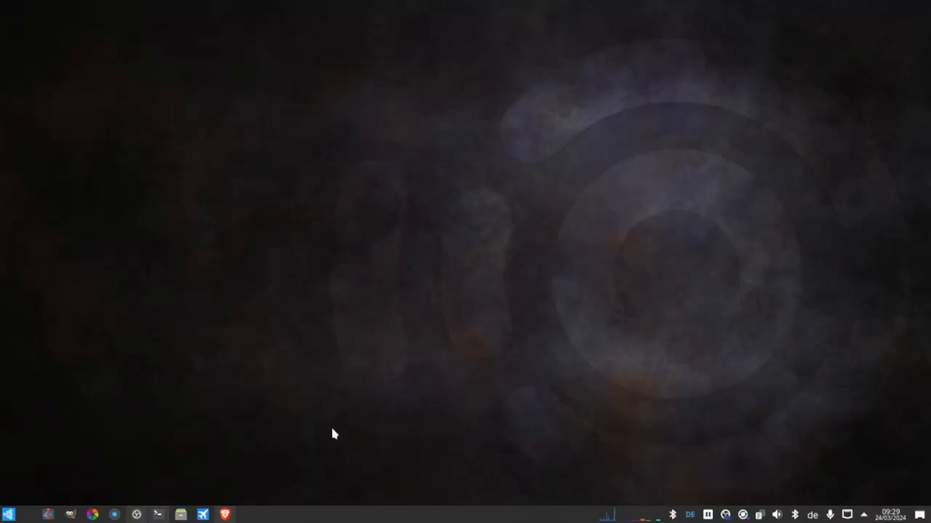
{"action": "mouse_move", "coordinate": [291, 450]}
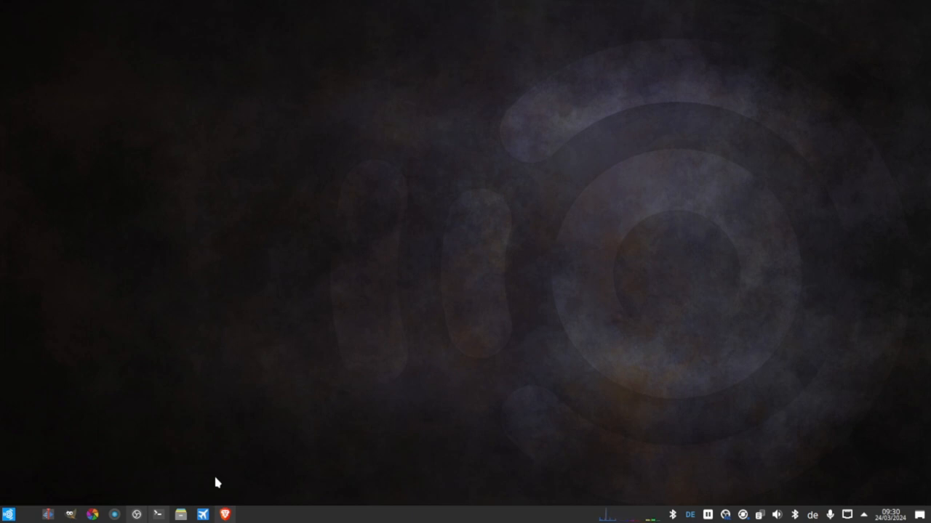
{"action": "mouse_move", "coordinate": [267, 436]}
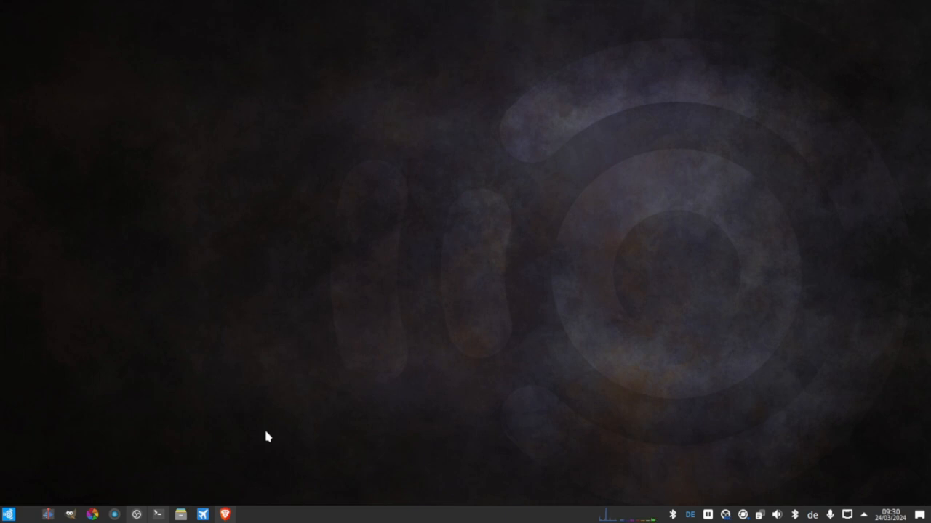
{"action": "mouse_move", "coordinate": [725, 484]}
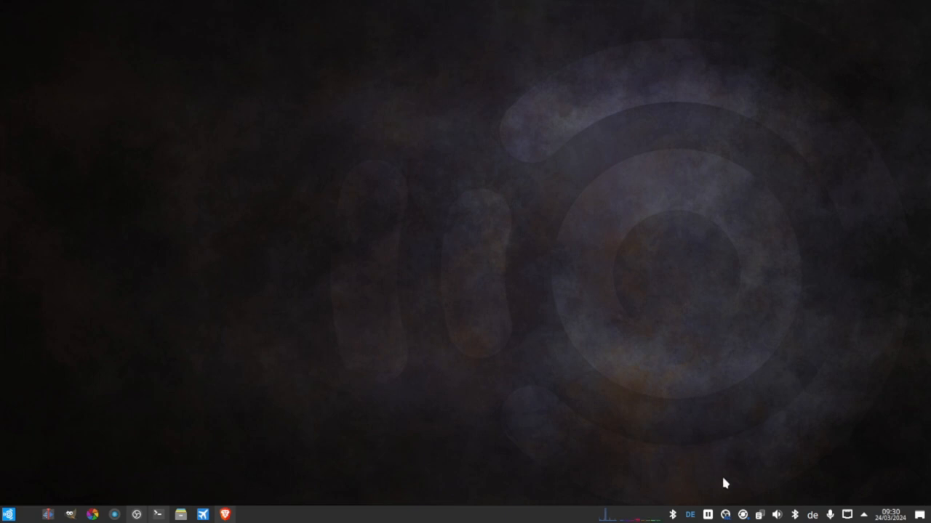